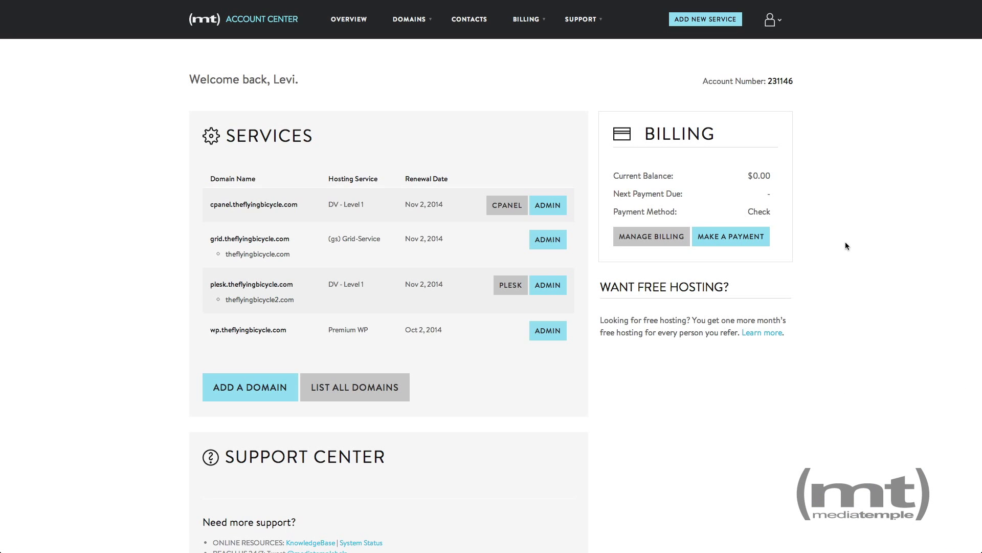
mouse_move(547, 240)
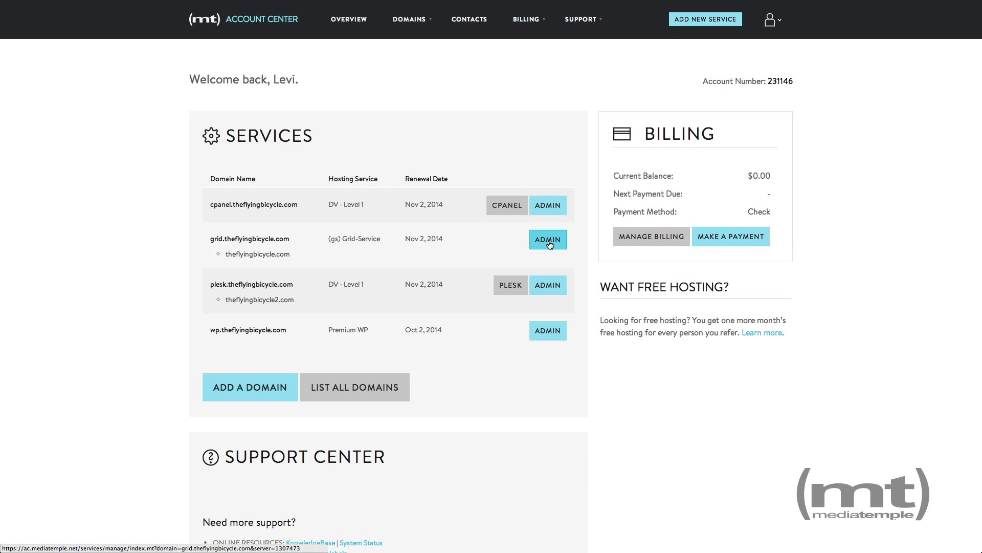
From the grid domain's Admin panel, reach 1-Click Apps and begin adding a new app
left_click(546, 239)
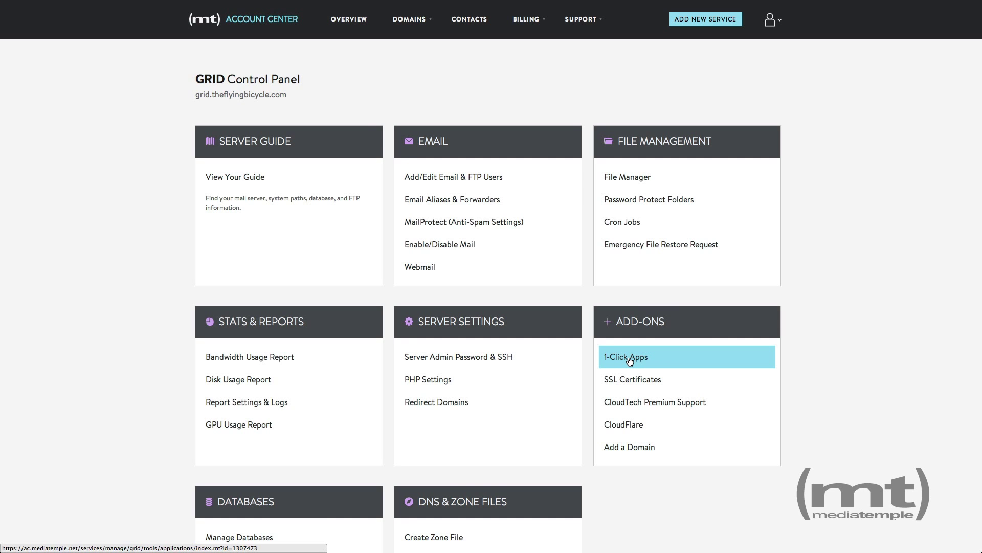
left_click(625, 356)
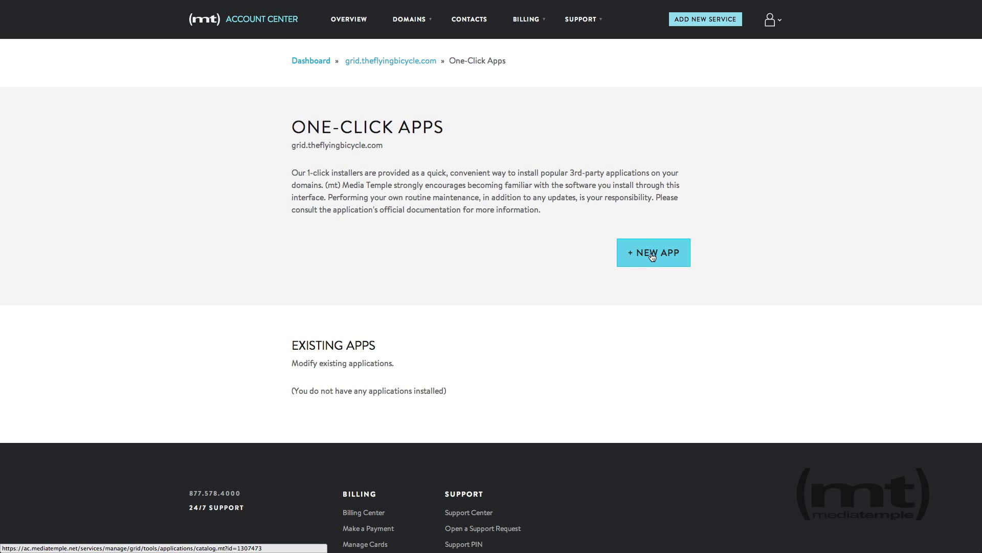
left_click(654, 252)
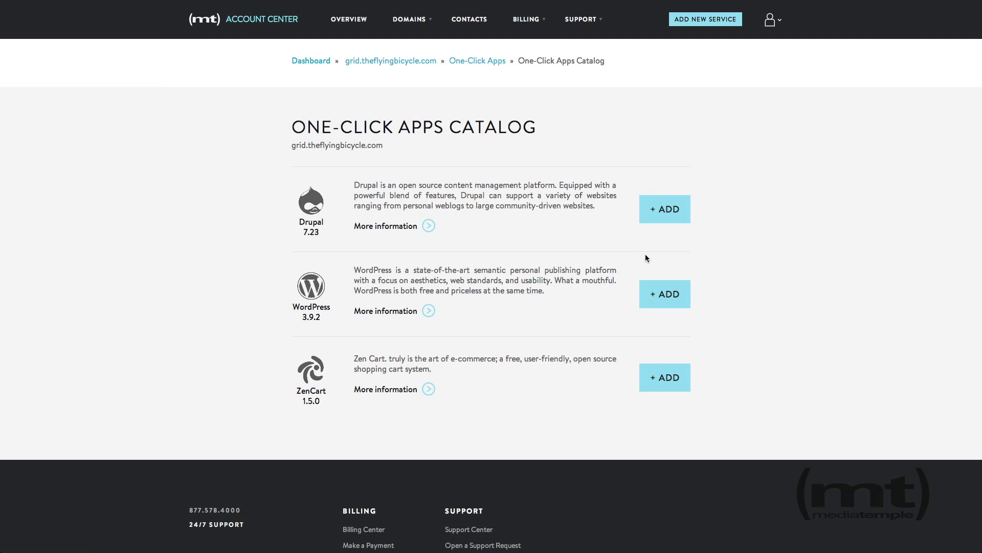
mouse_move(671, 298)
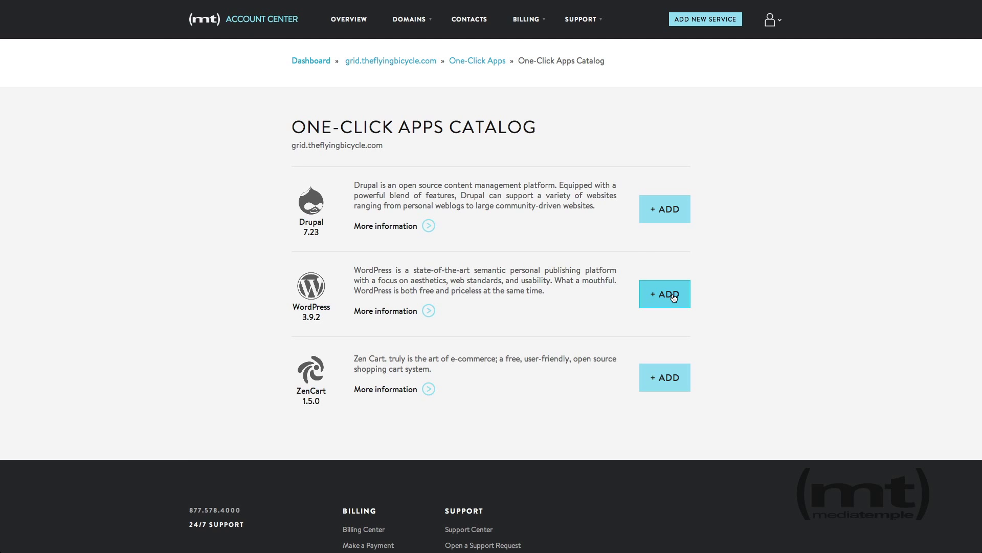
Add WordPress at theflyingbicycle.com with database wpnew and prefix wp_, and install it
left_click(664, 294)
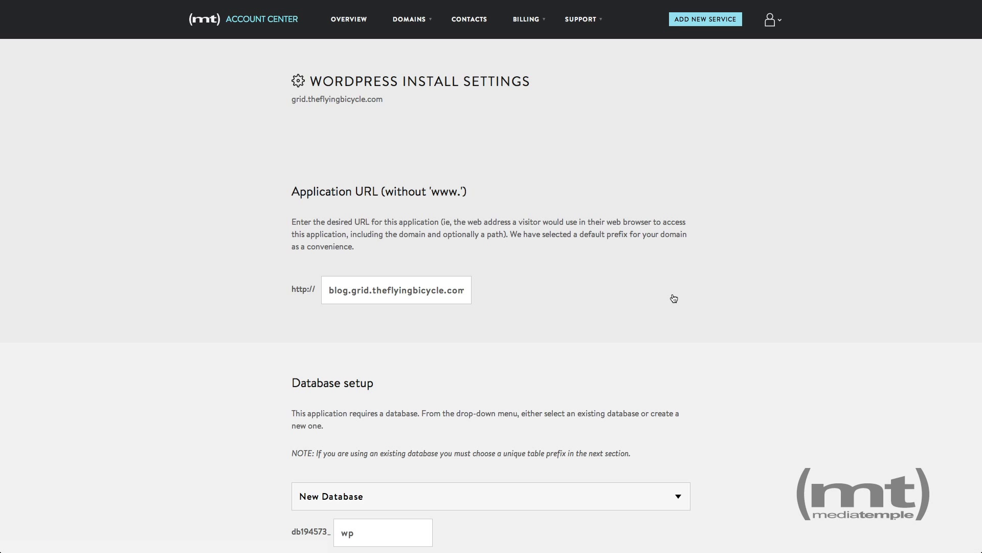
mouse_move(372, 294)
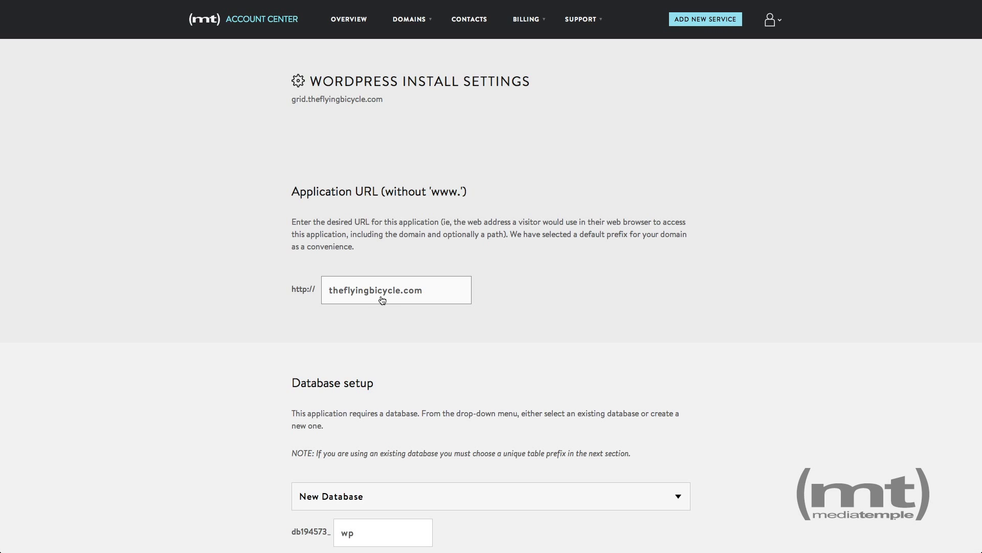
mouse_move(475, 309)
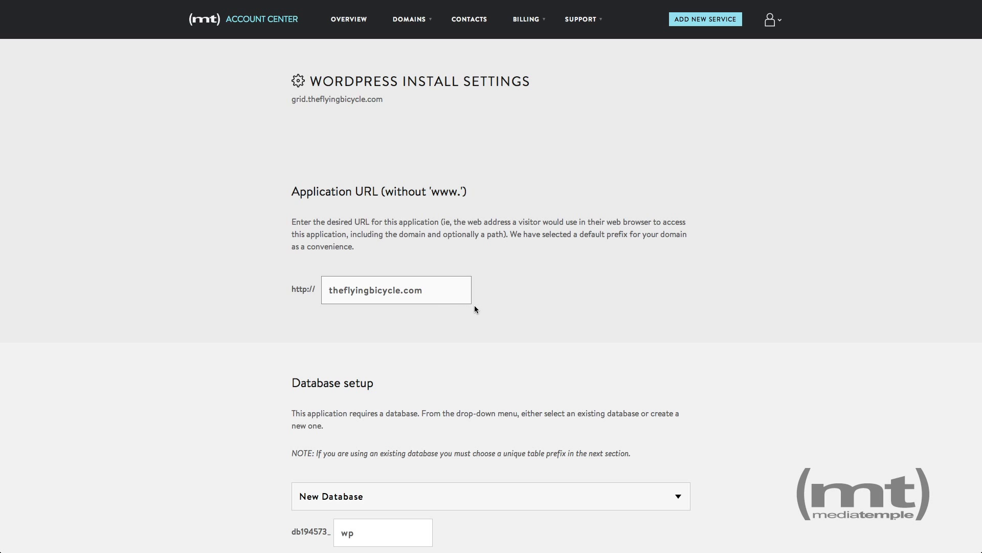
scroll("down", 3)
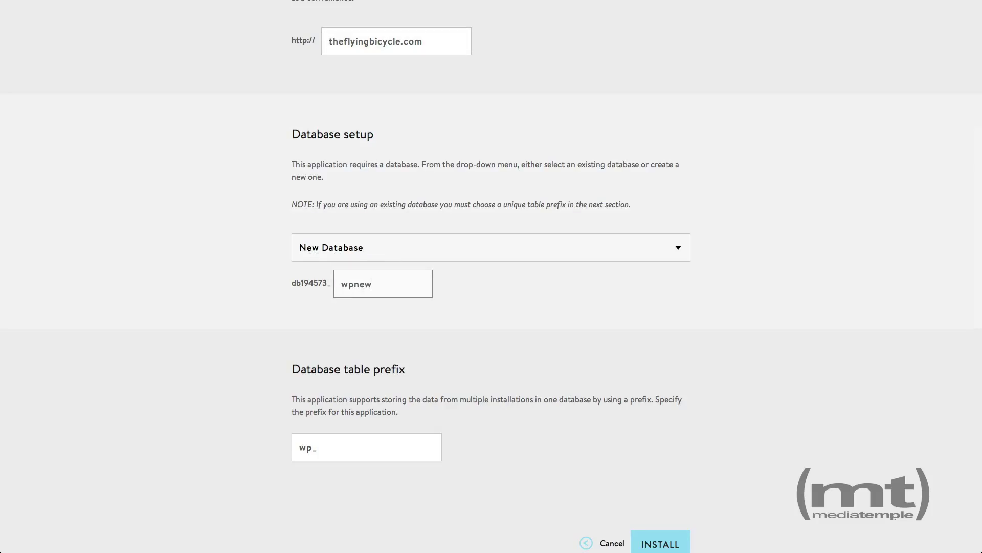
scroll("down", 3)
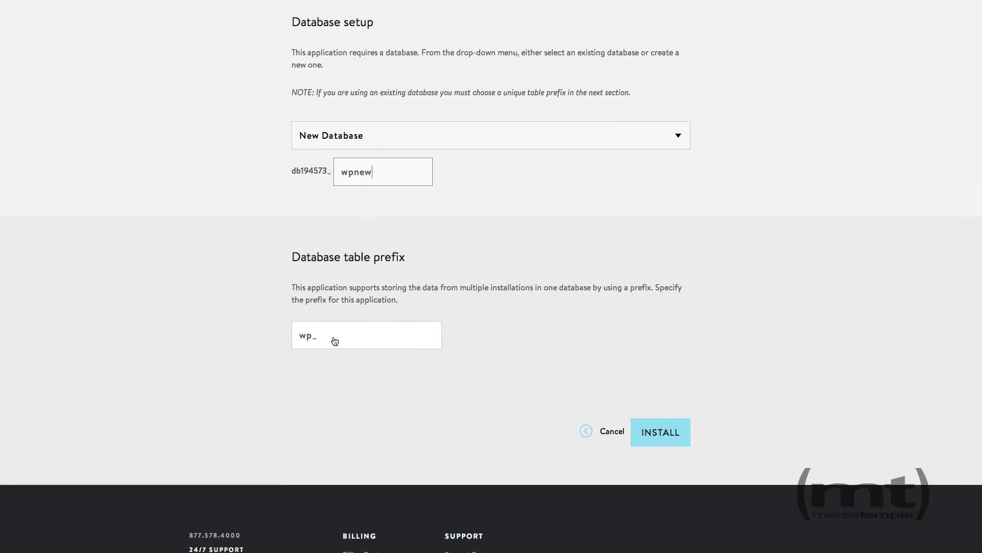
mouse_move(598, 379)
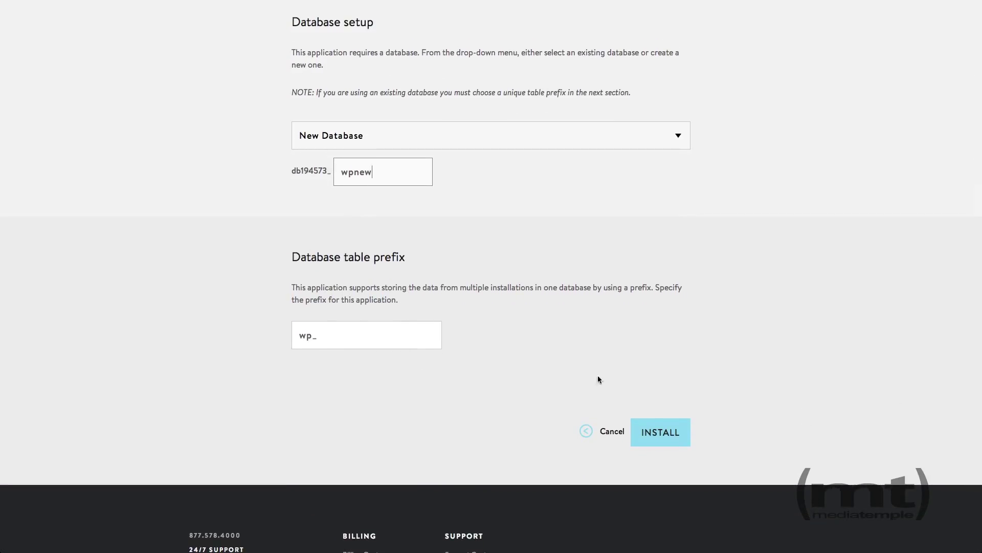
left_click(660, 432)
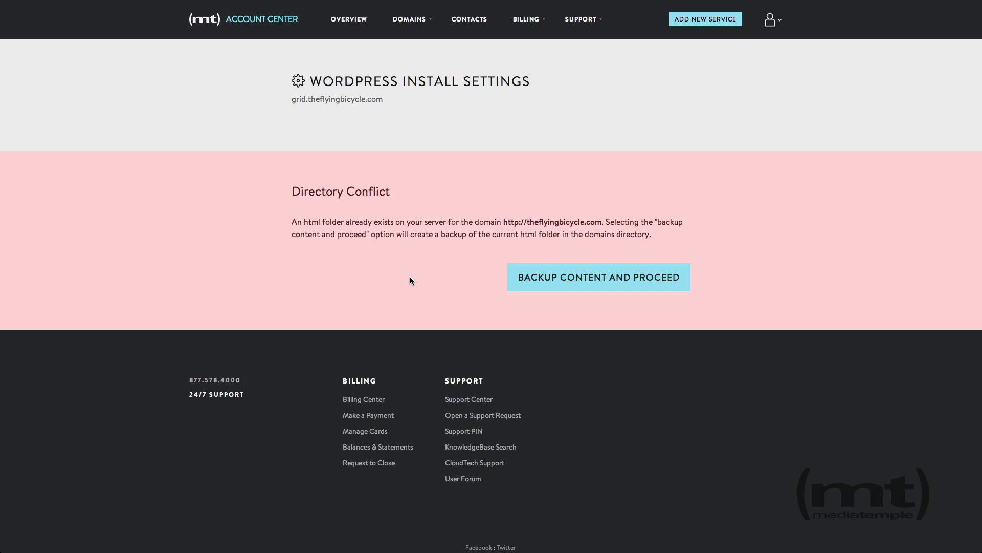
mouse_move(556, 282)
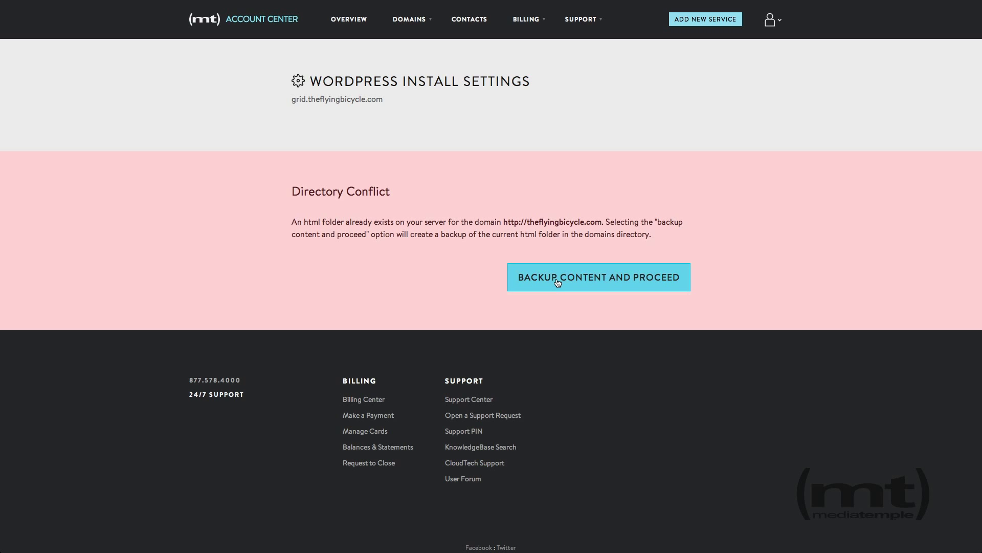
Back up the existing html folder and proceed past the Directory Conflict notice
left_click(598, 277)
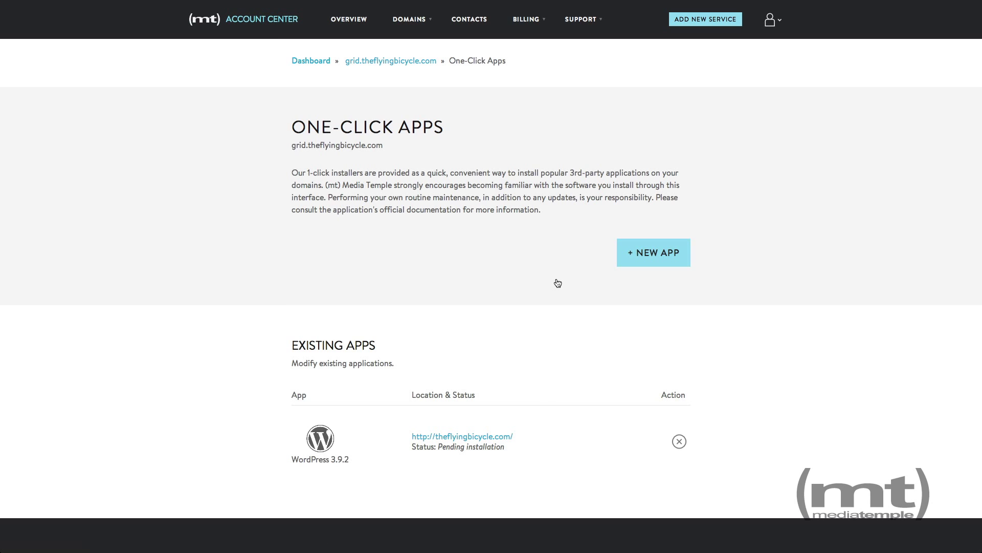
Check Existing Apps for WordPress 3.9.2 awaiting its Finish installation status
scroll("down", 3)
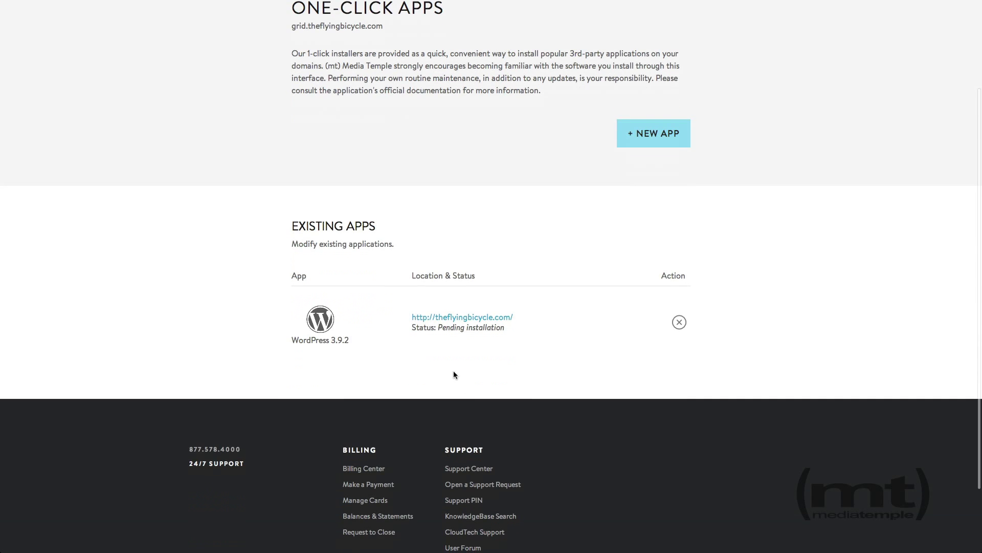
mouse_move(489, 337)
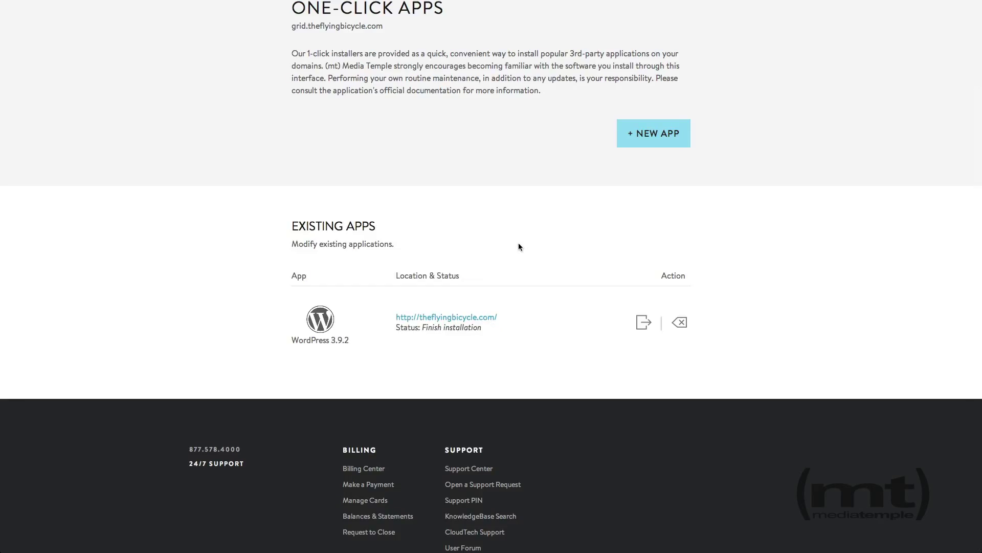
mouse_move(558, 333)
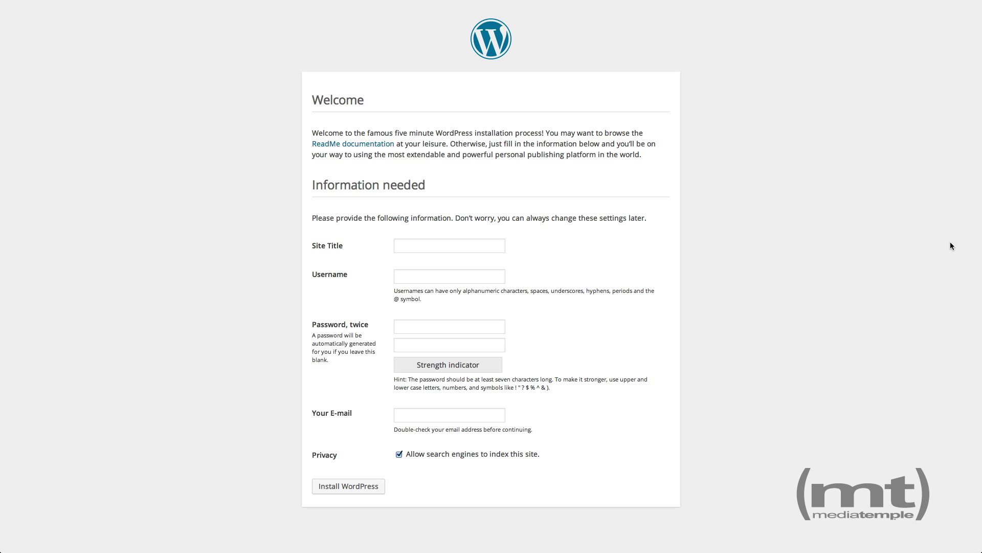
mouse_move(582, 261)
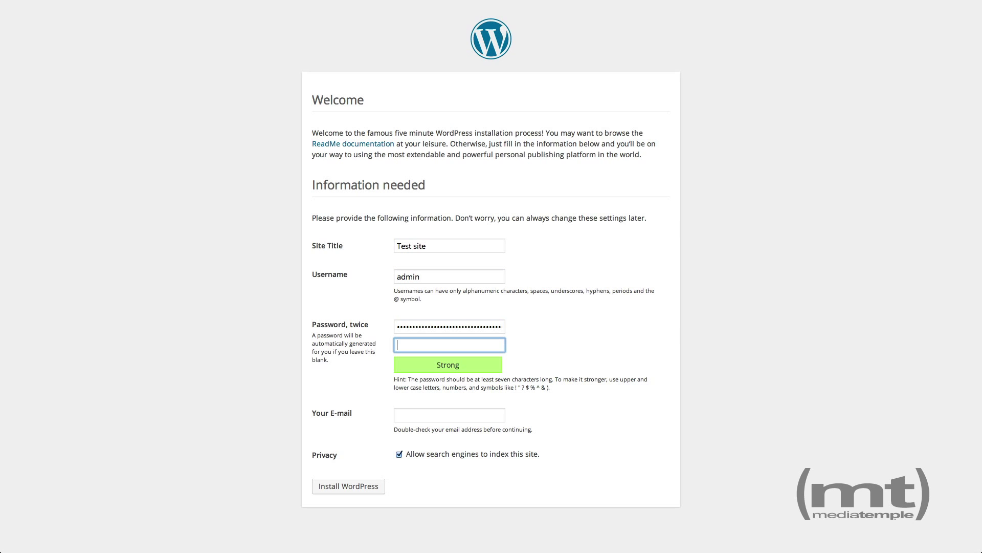
type("password")
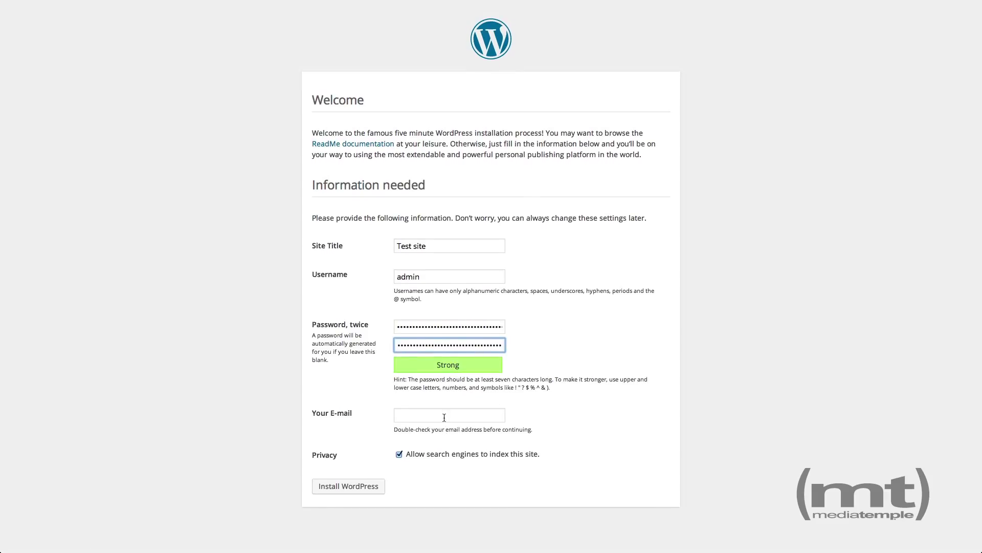
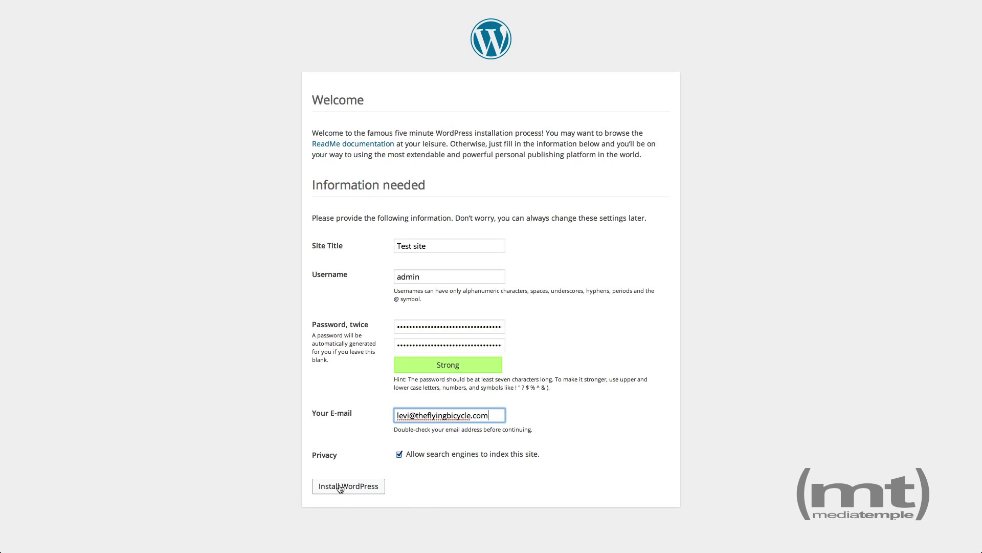
left_click(348, 485)
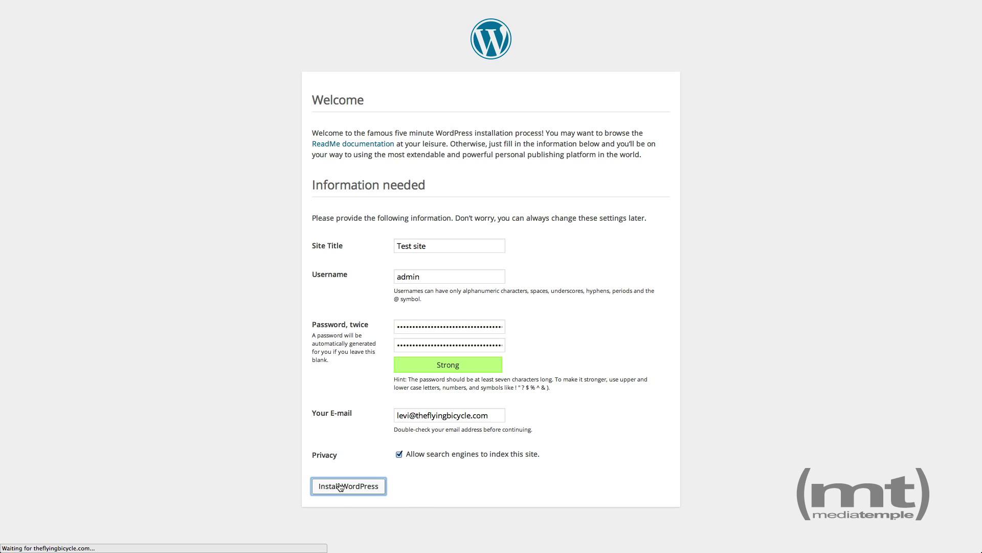
left_click(348, 485)
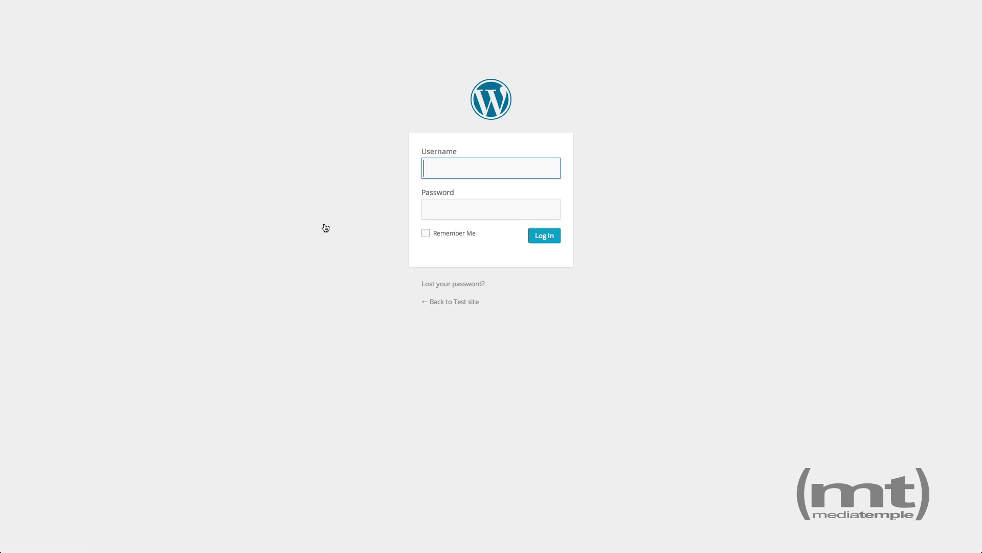